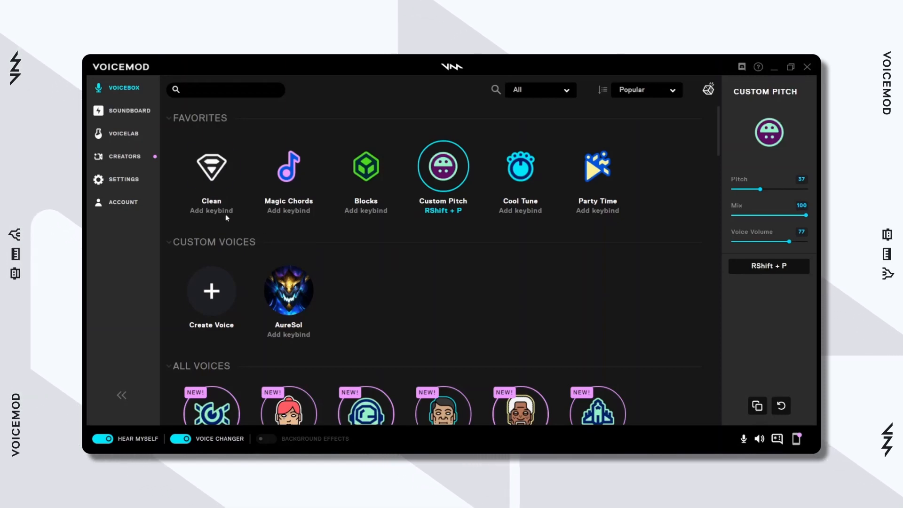
mouse_move(164, 262)
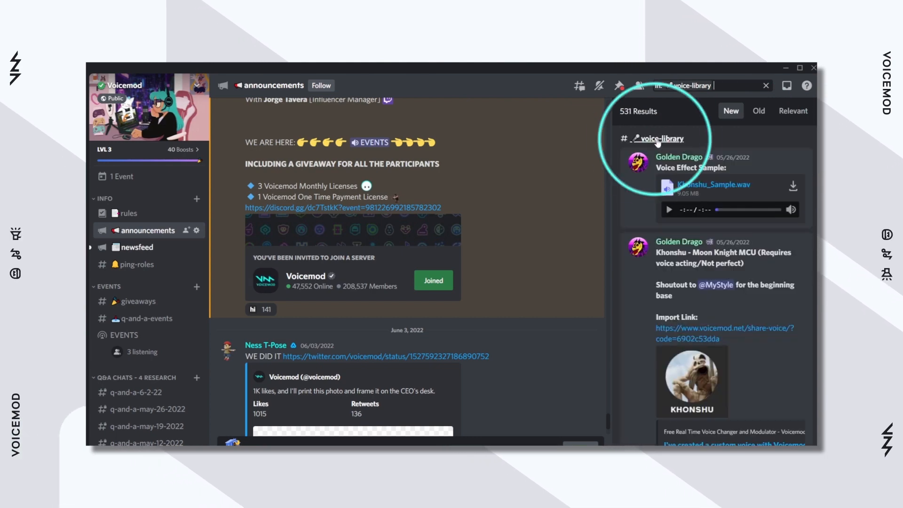
Step: Open #voice-library from the search results and scroll to the Sith Stalker post
left_click(659, 139)
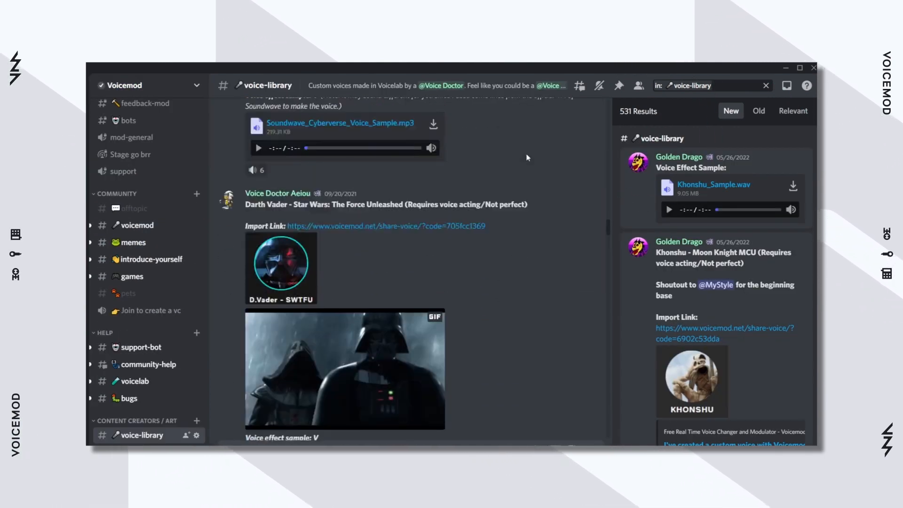
scroll("down", 3)
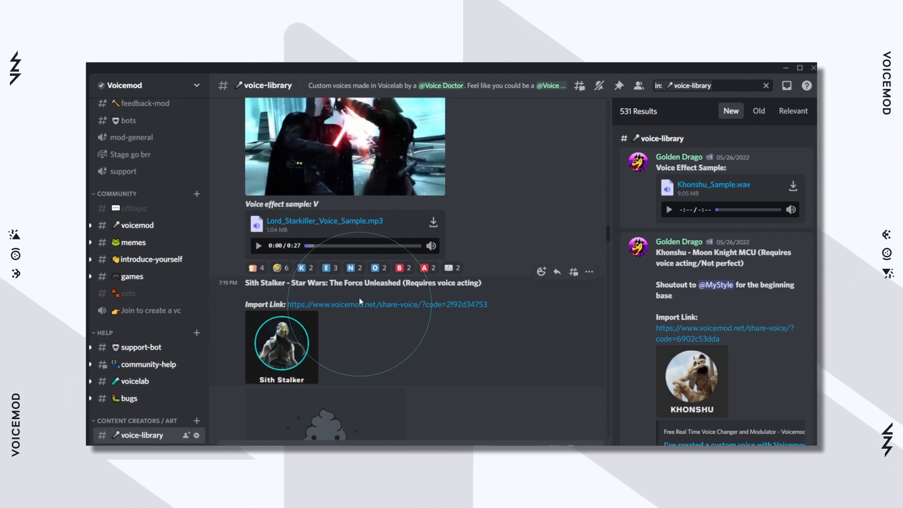
Step: Open the Sith Stalker share link in Firefox and import the voice into Voicemod
left_click(387, 304)
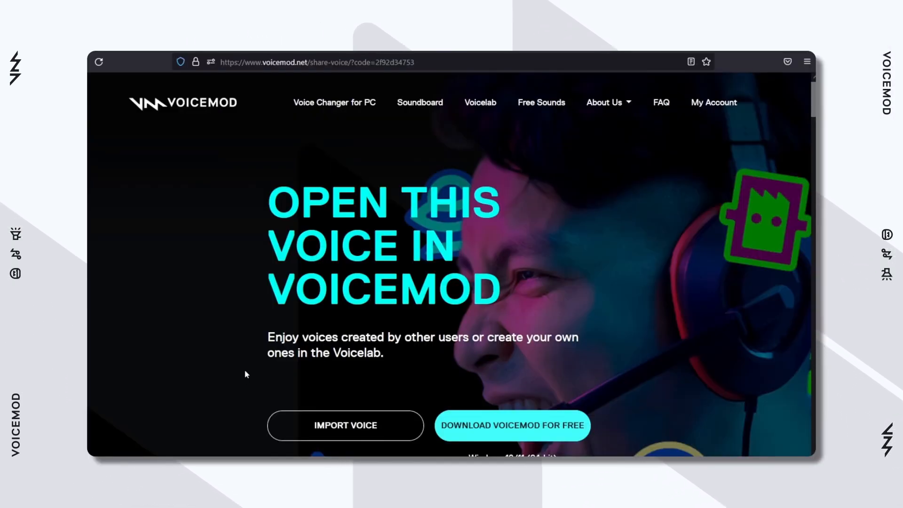
mouse_move(345, 429)
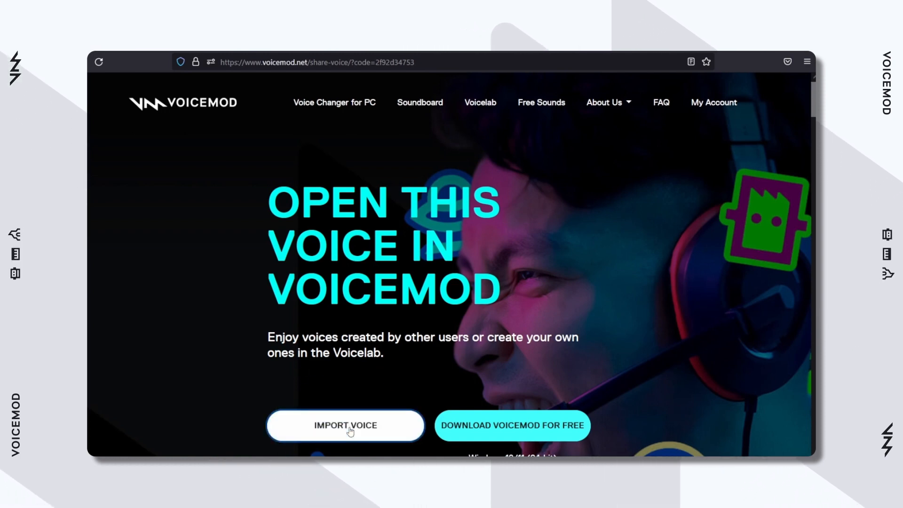
left_click(345, 426)
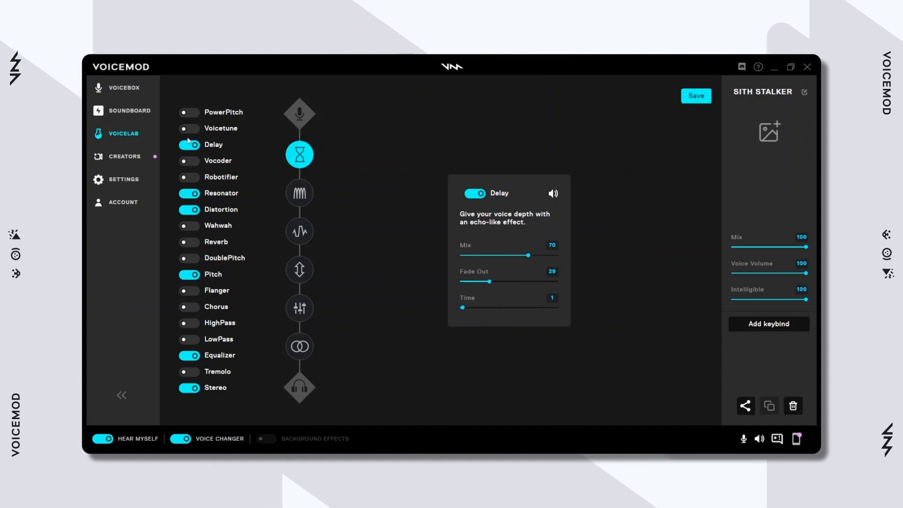
mouse_move(175, 128)
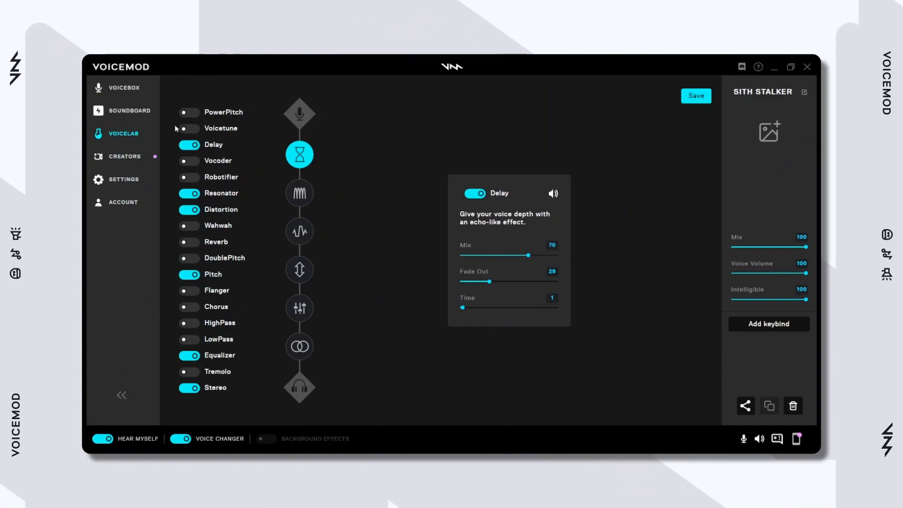
mouse_move(171, 290)
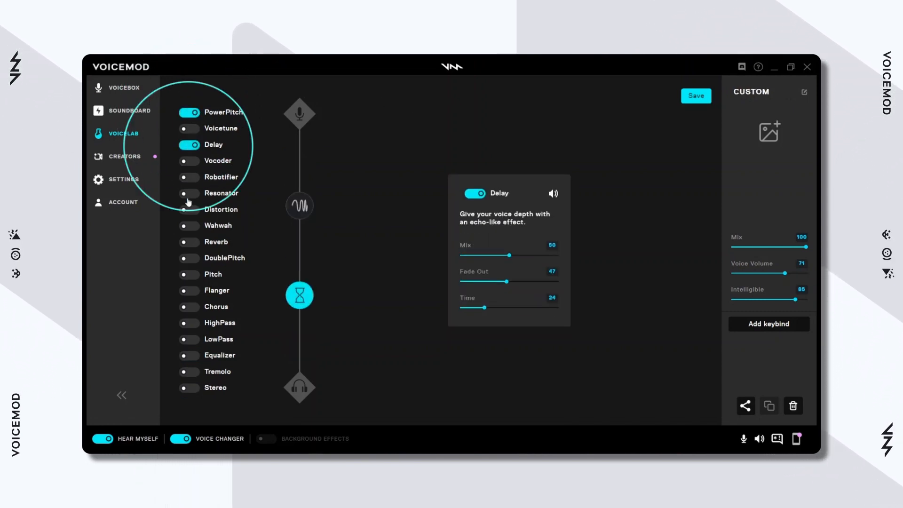
Step: Add the Chorus effect and start renaming the custom voice to 'your voice'
left_click(188, 306)
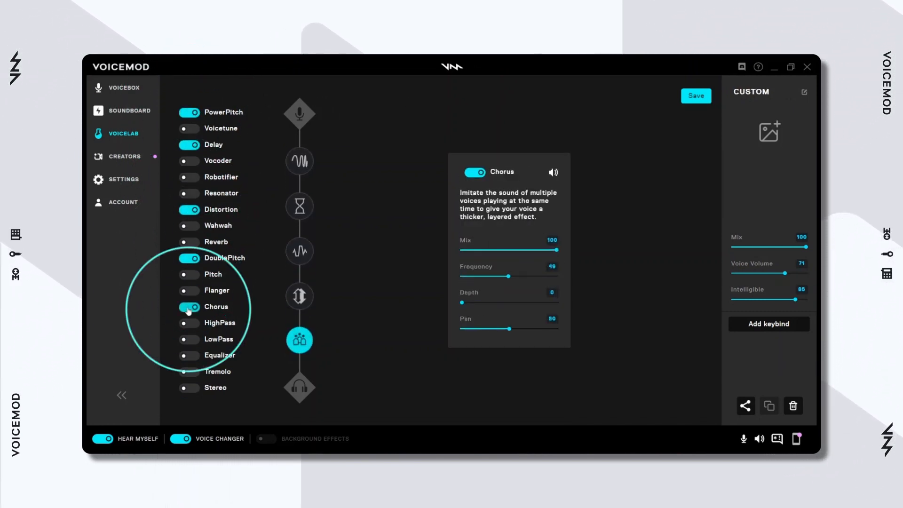
left_click(804, 92)
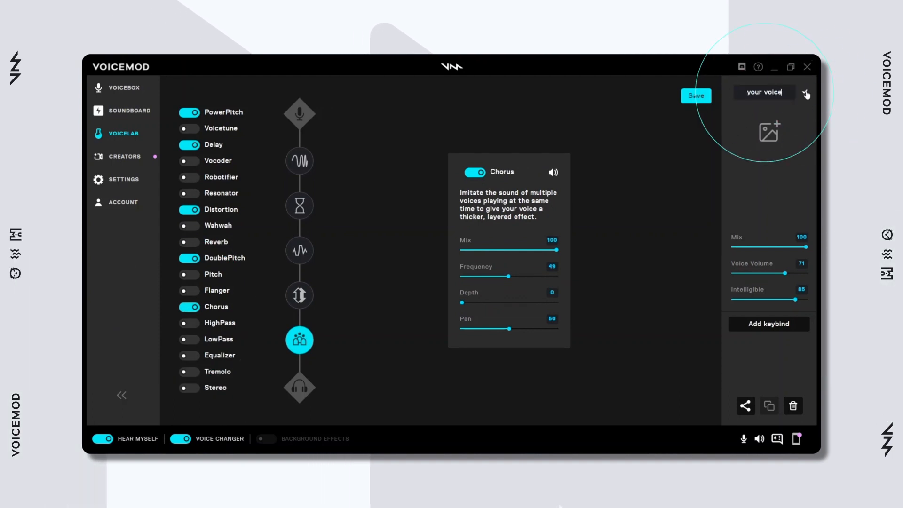
Step: Save 'your voice' and open its share dialog in Voicebox
left_click(124, 87)
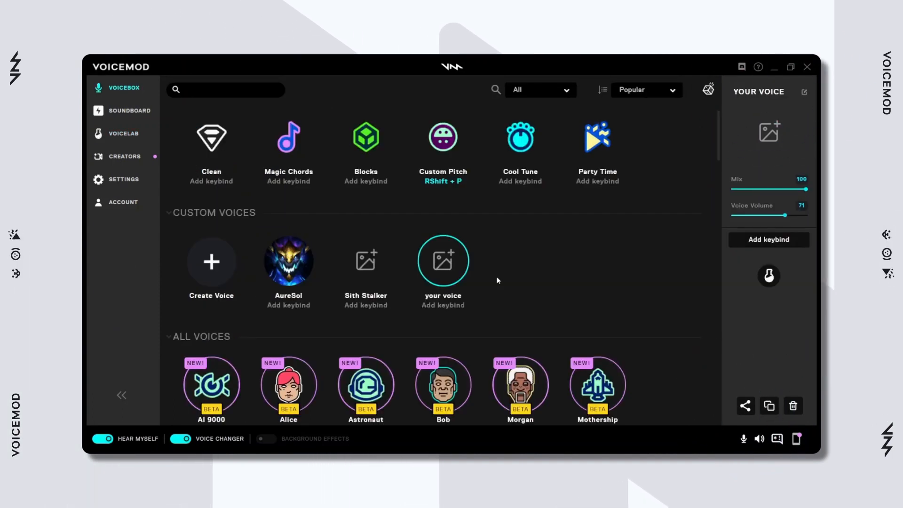
mouse_move(412, 241)
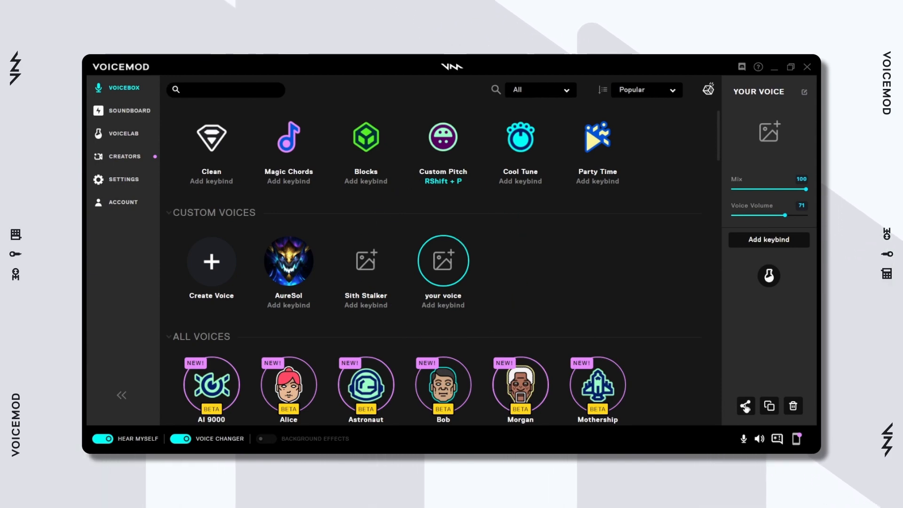
left_click(745, 405)
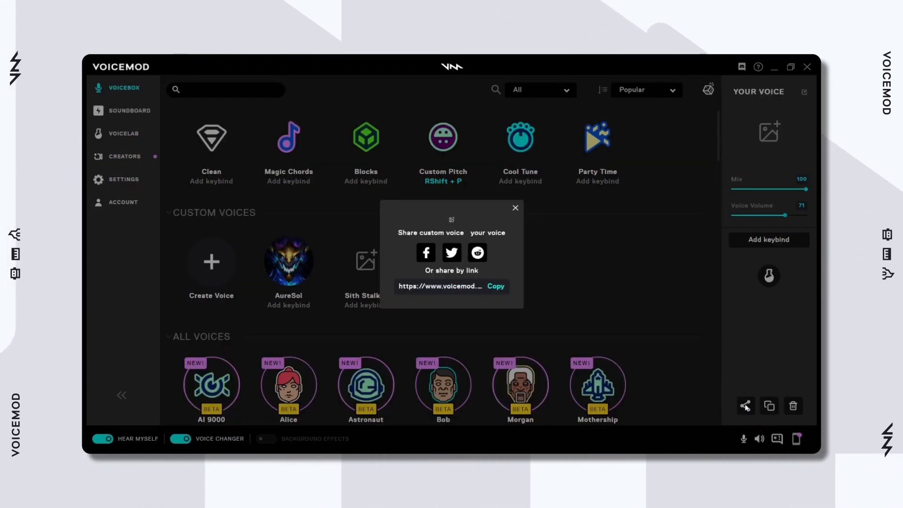